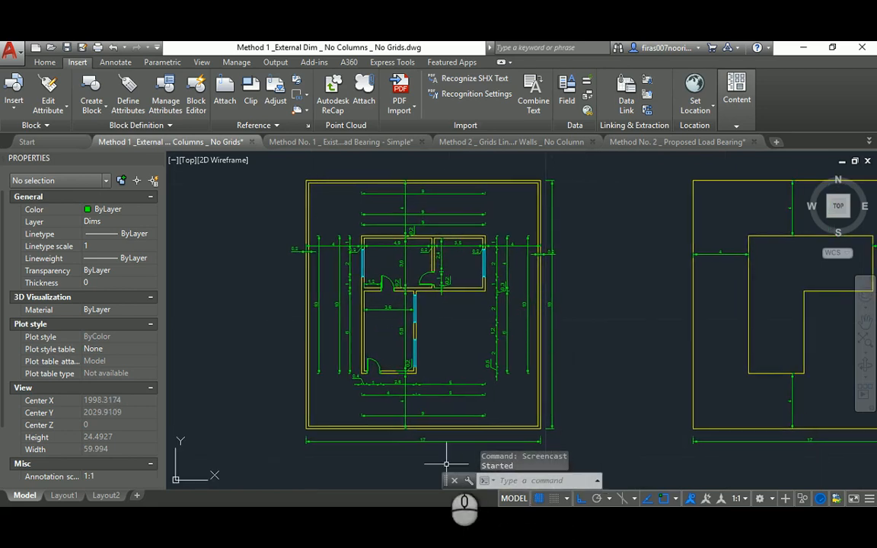
mouse_move(297, 338)
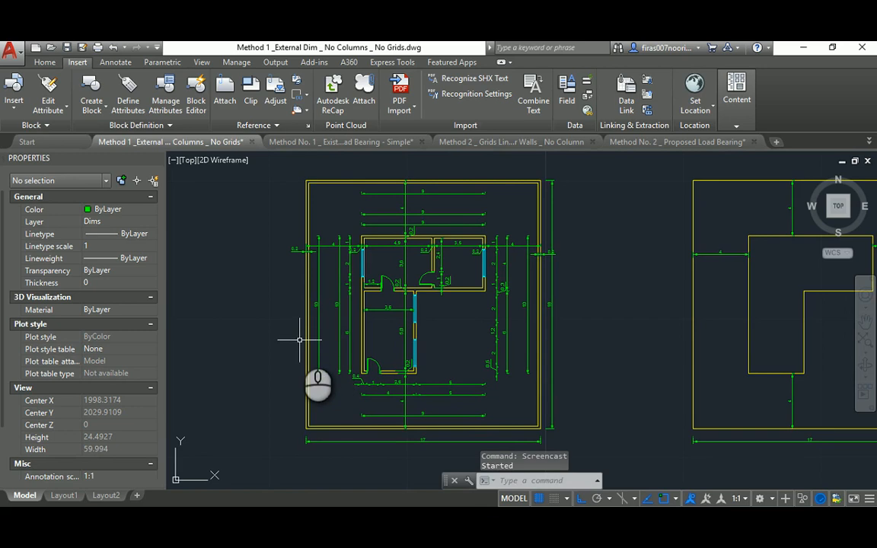
mouse_move(280, 318)
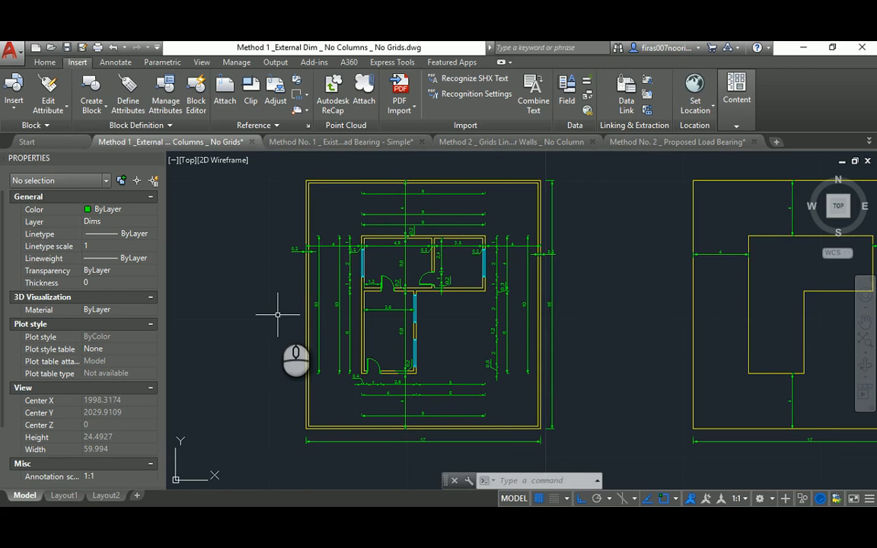
mouse_move(274, 314)
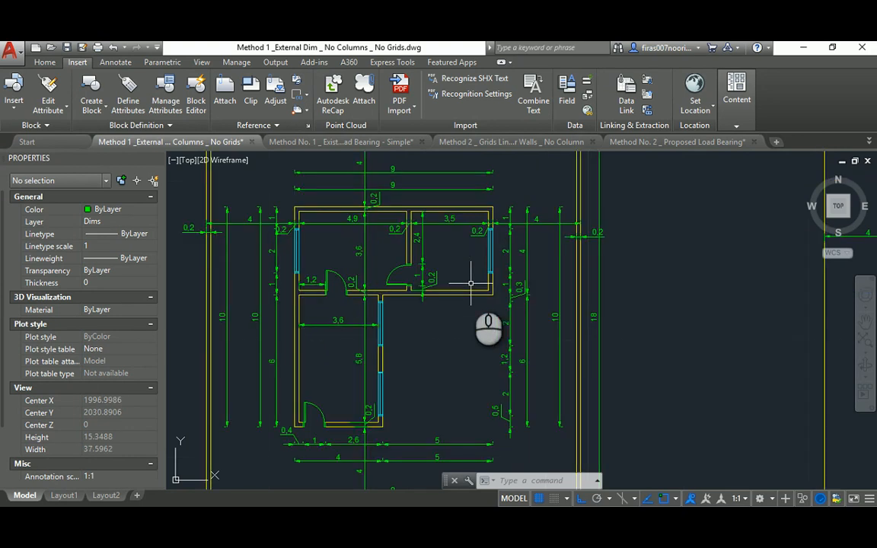
mouse_move(454, 396)
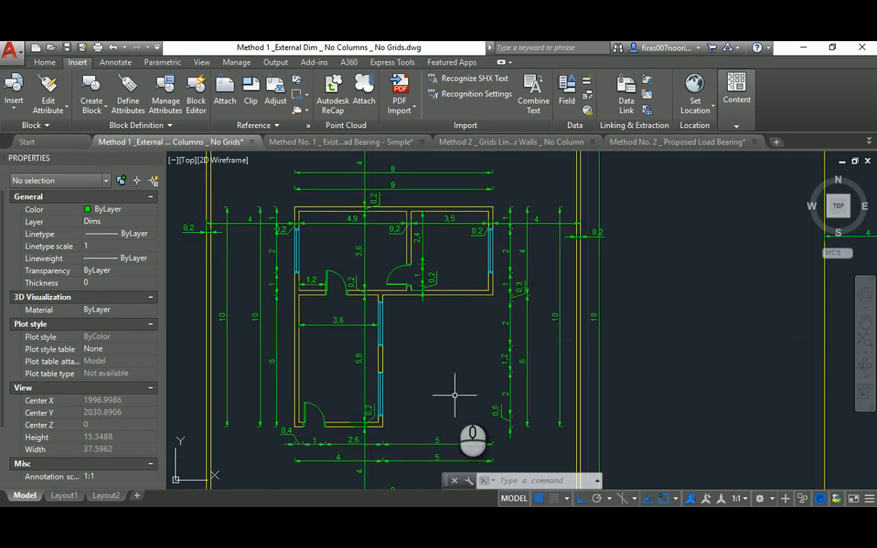
Step: View the Existing Plan Load Bearing drawing, then close the Method 1 external-dimension tab
click(341, 142)
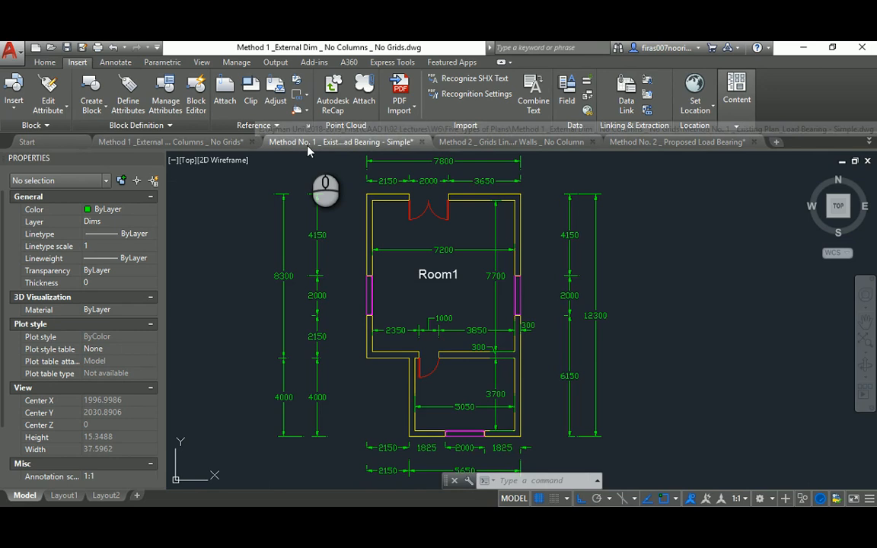
click(342, 142)
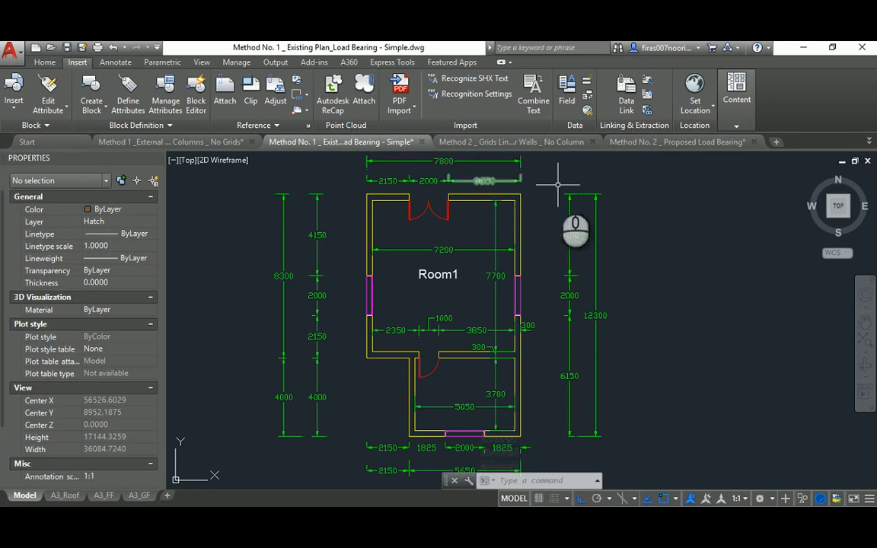
mouse_move(329, 195)
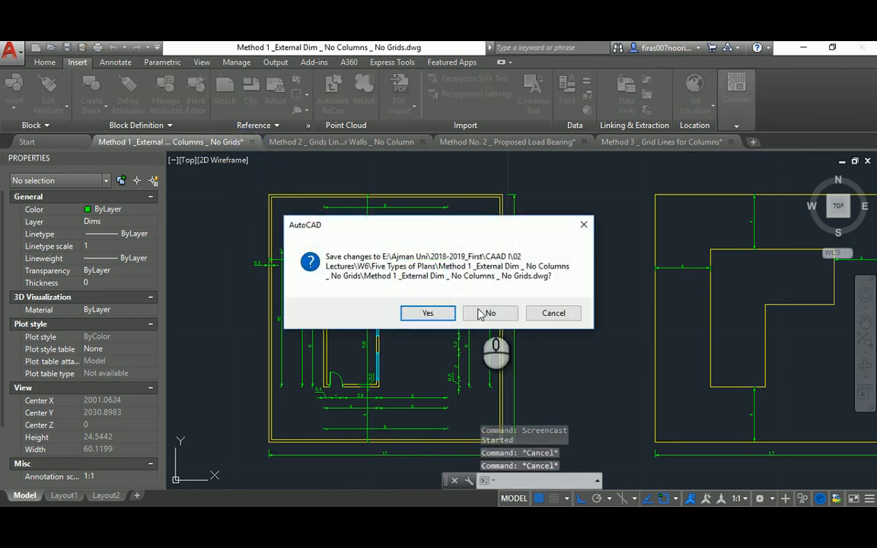
Step: Discard the Method 1 drawing's changes and bring the proposed load-bearing plan into view
click(490, 314)
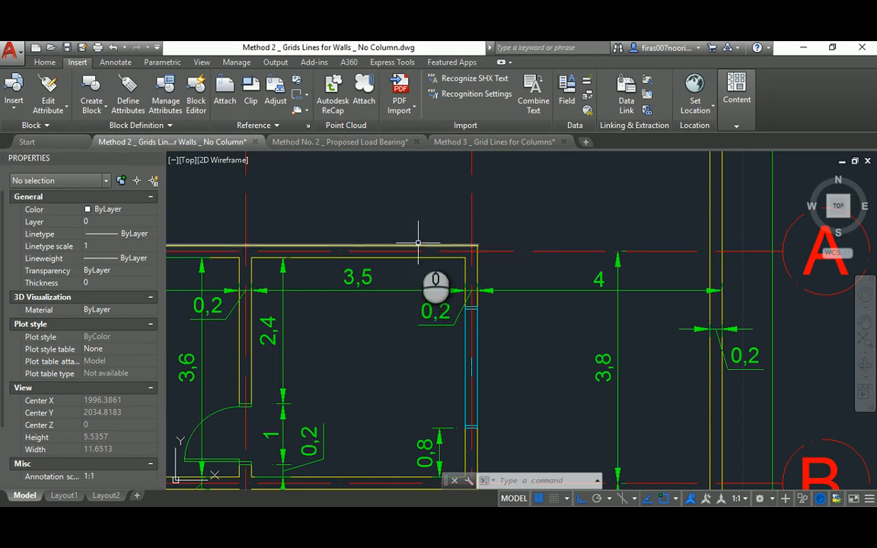
scroll(down, 3)
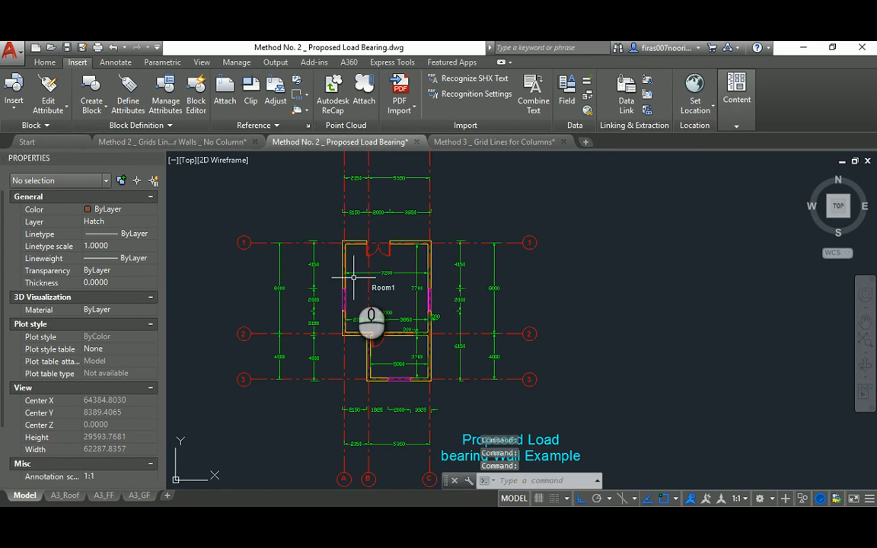
Step: Zoom the Method 2 wall-grid drawing before its tab is closed
scroll(down, 3)
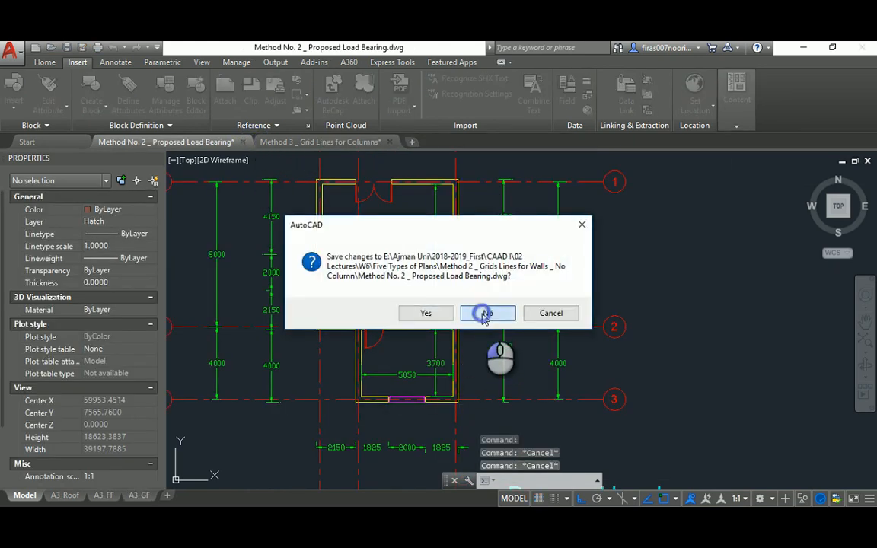
Step: Discard the Method 2 wall-grid drawing and zoom into the Method 3 column-grid drawing
click(487, 313)
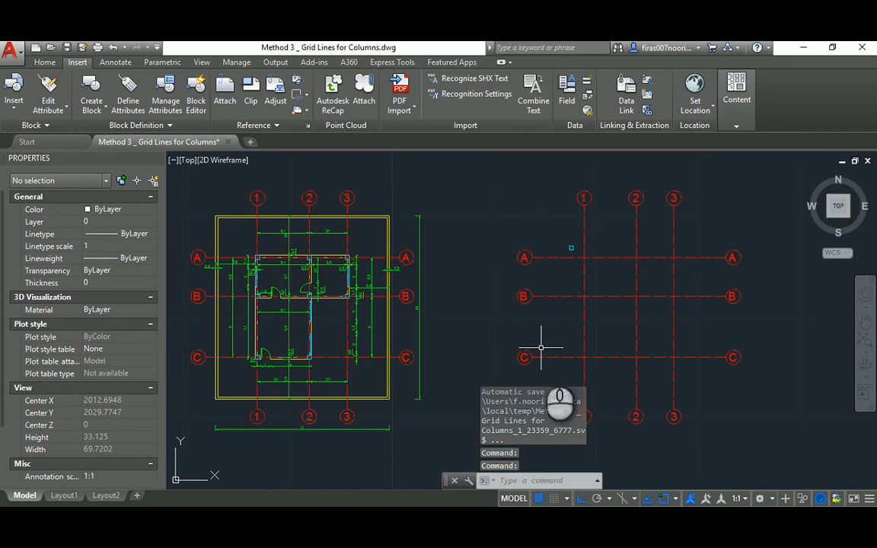
mouse_move(609, 305)
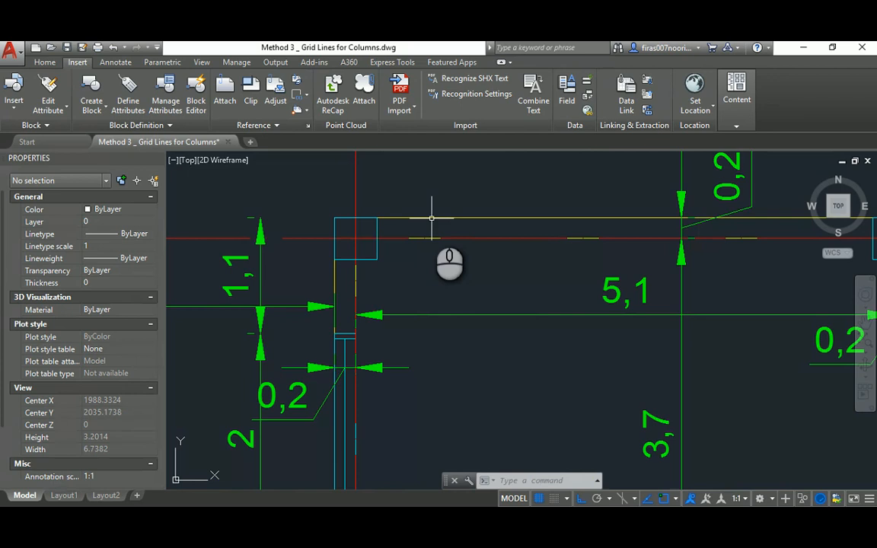
mouse_move(353, 323)
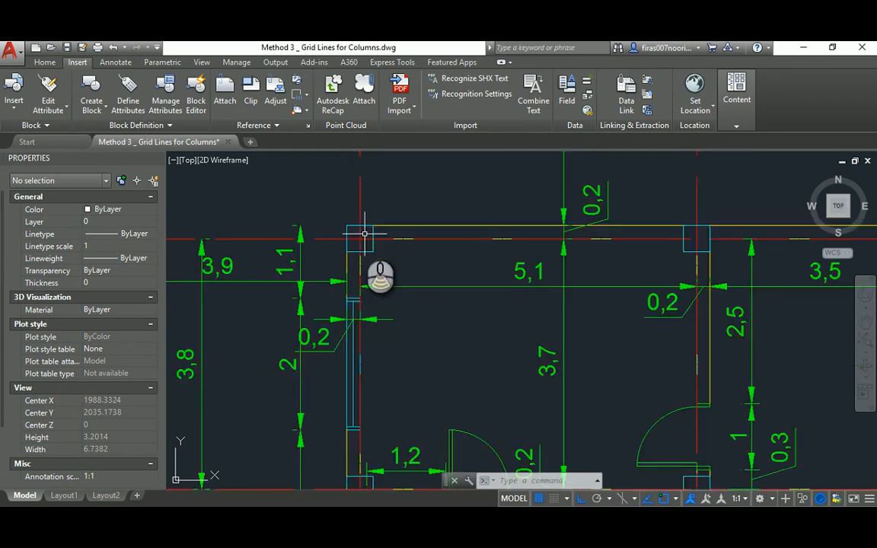
scroll(down, 3)
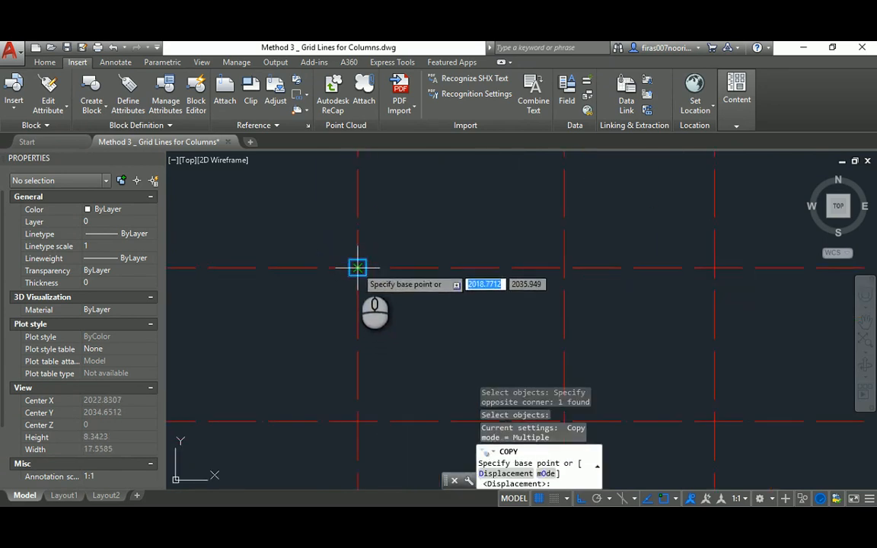
Step: Copy the column square from its base point onto each red grid intersection
click(357, 268)
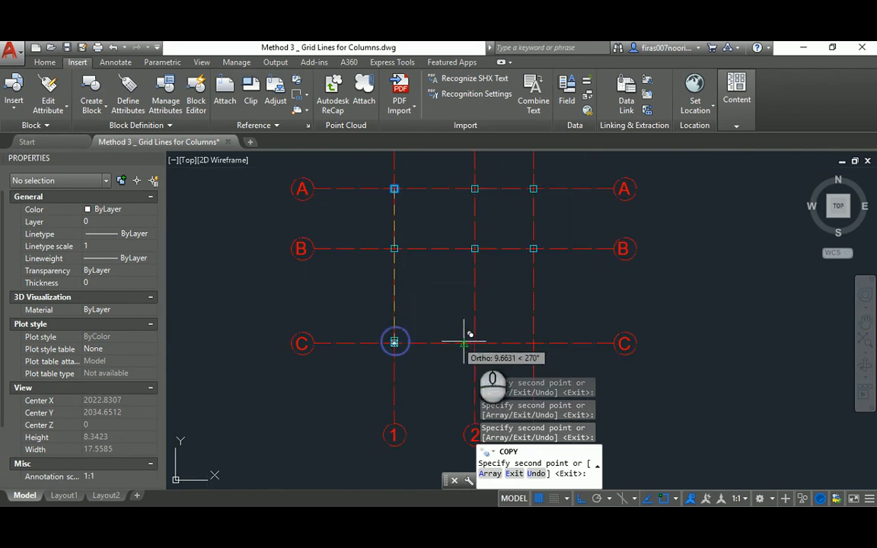
key(Escape)
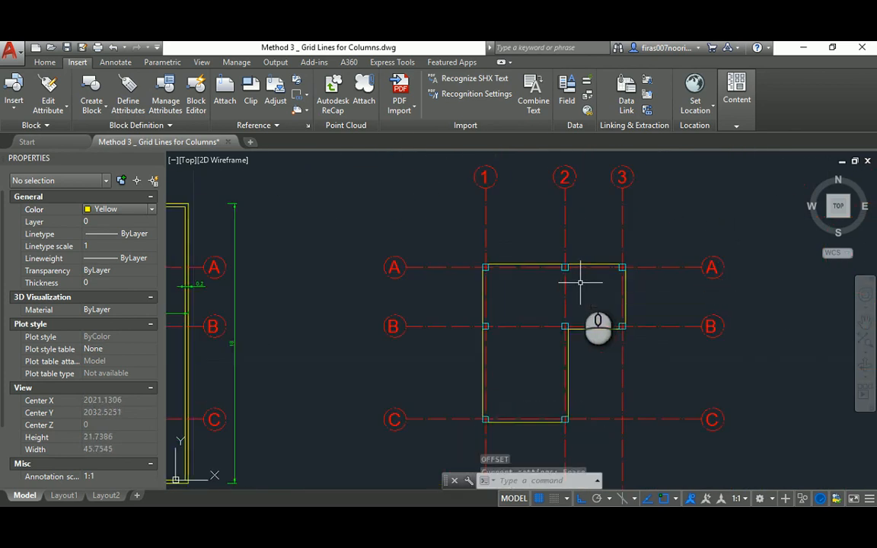
Step: Offset the yellow wall polyline to form parallel wall lines flush with the column faces
click(12, 91)
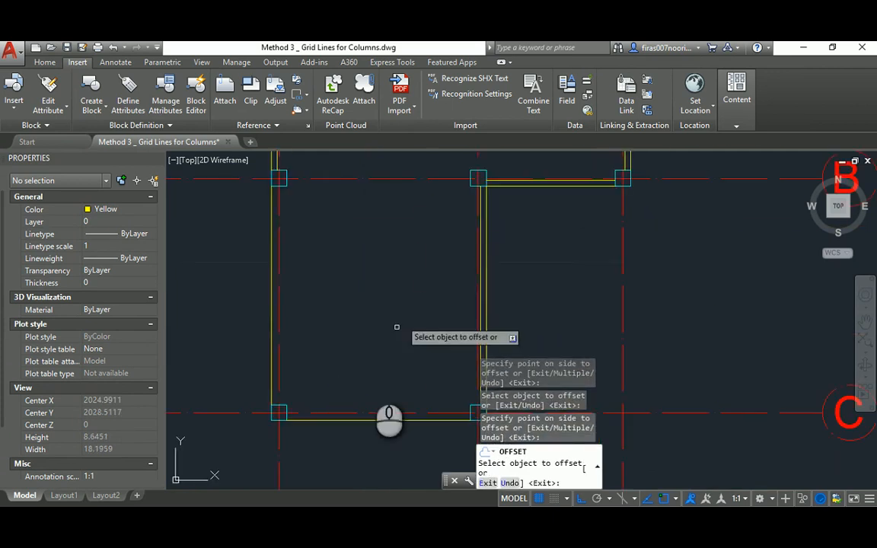
mouse_move(290, 384)
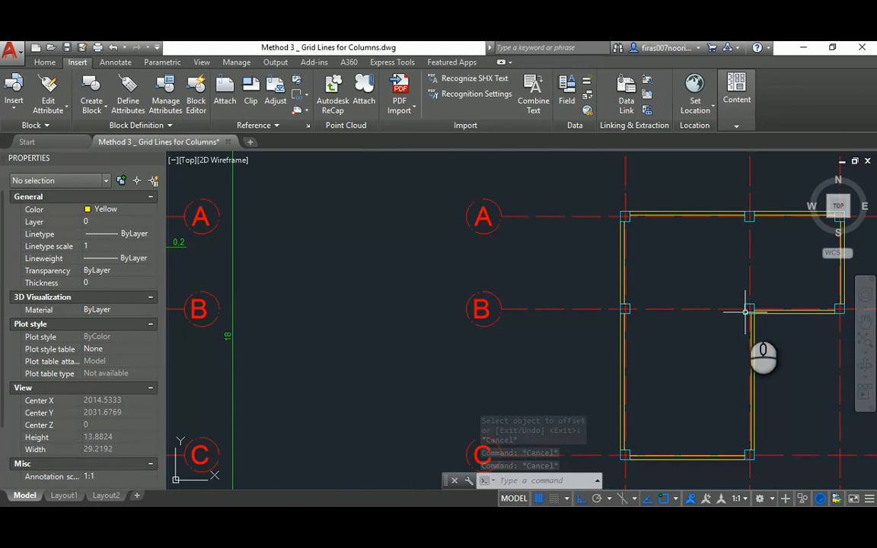
mouse_move(622, 309)
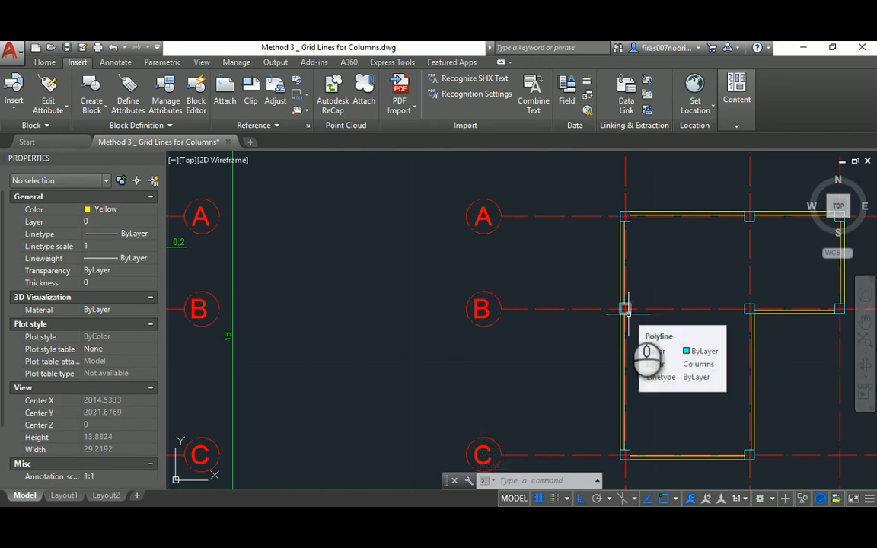
scroll(down, 3)
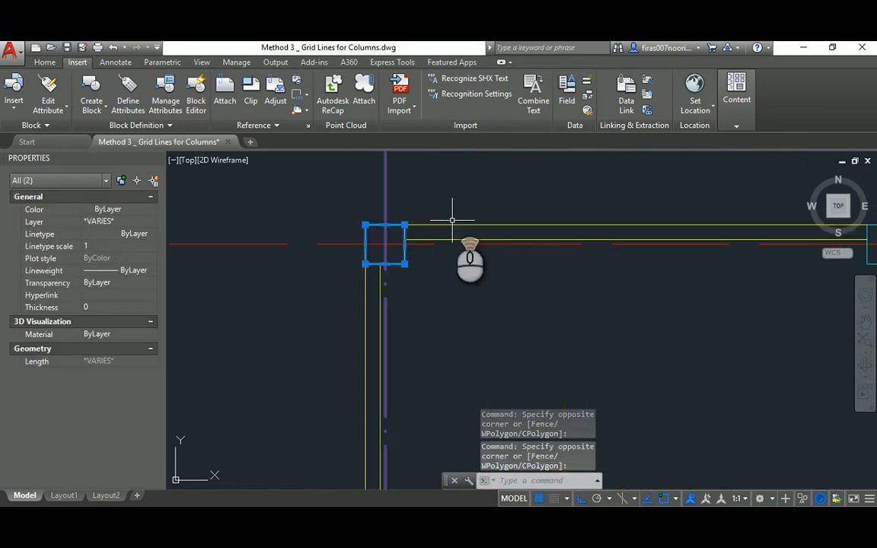
key(Escape)
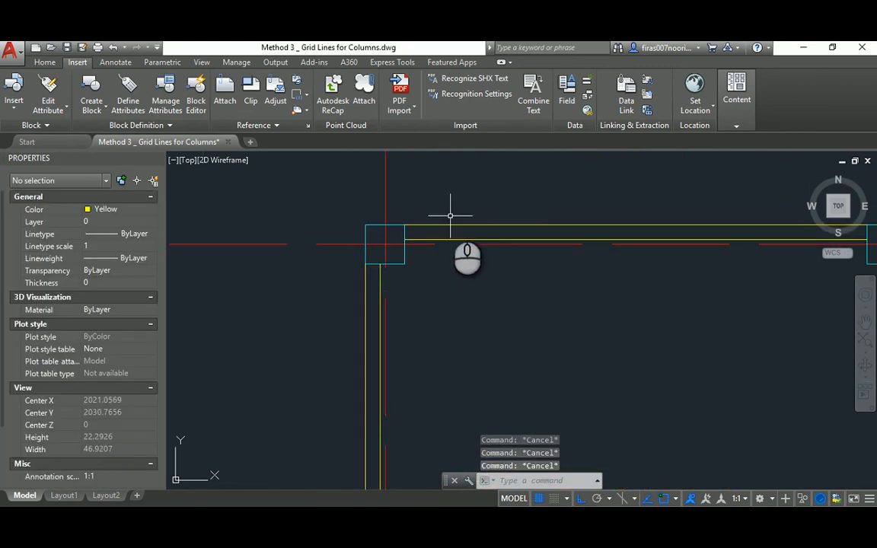
mouse_move(408, 231)
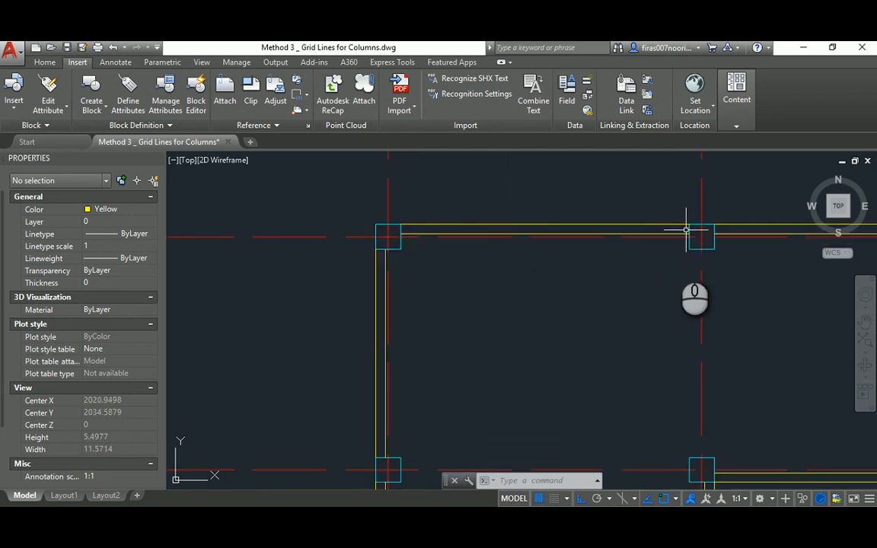
mouse_move(454, 243)
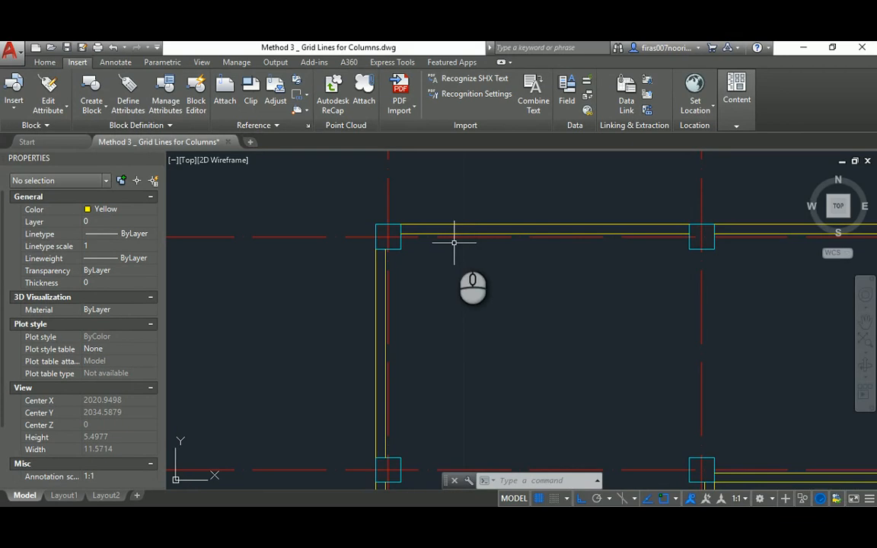
scroll(up, 3)
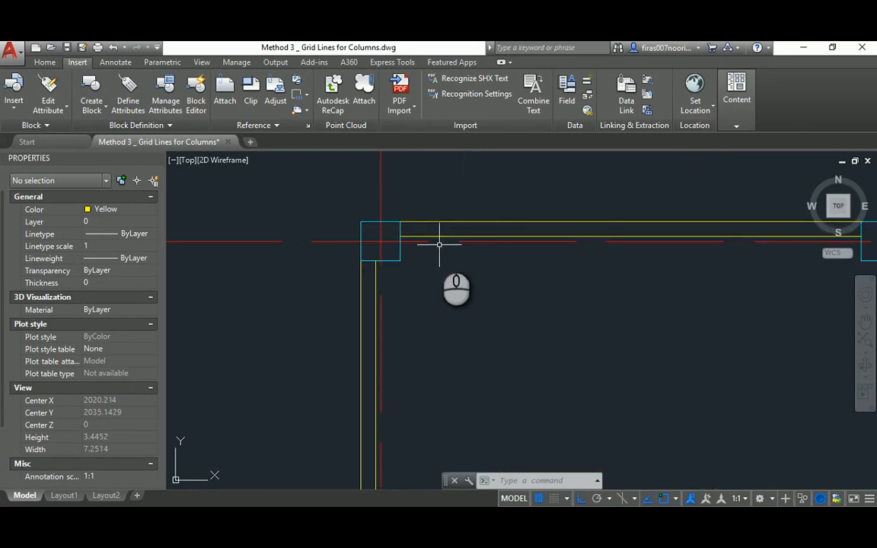
scroll(down, 3)
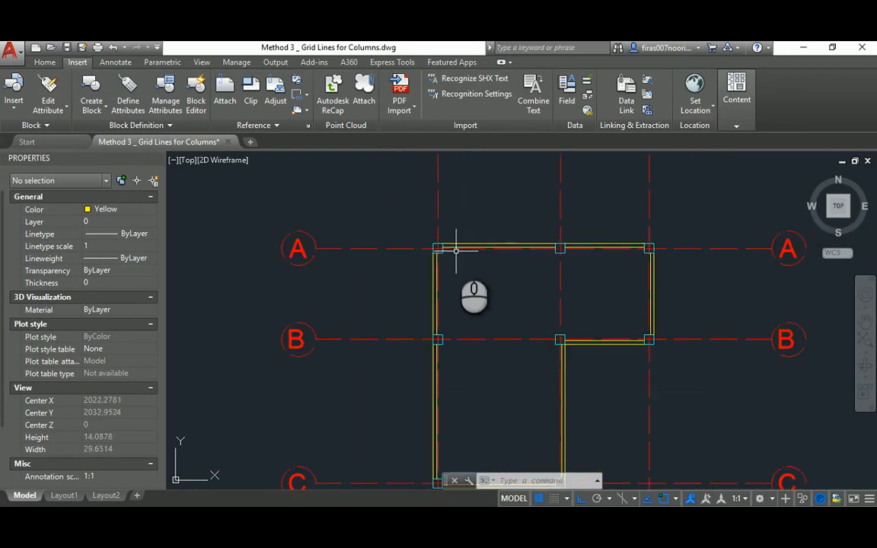